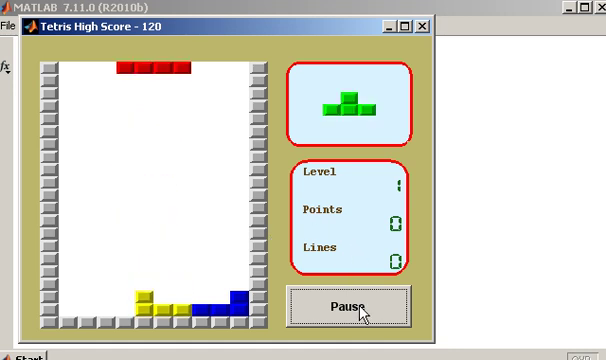
- Pause the running Tetris game with its Pause button
left_click(344, 306)
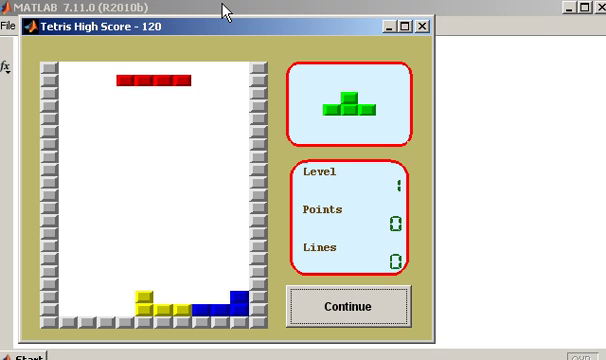
mouse_move(204, 28)
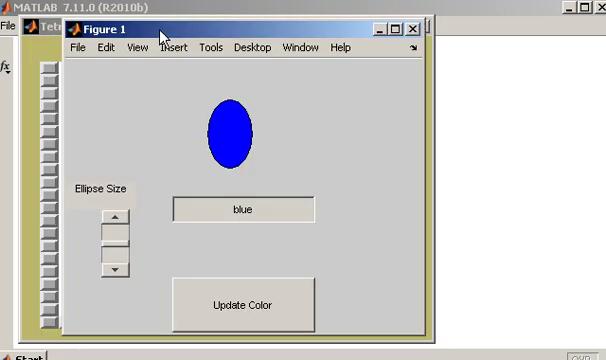
mouse_move(180, 168)
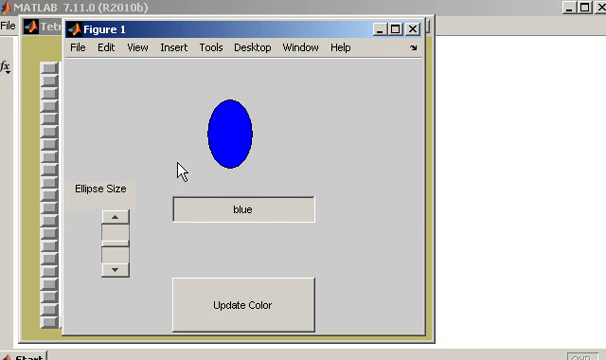
mouse_move(140, 264)
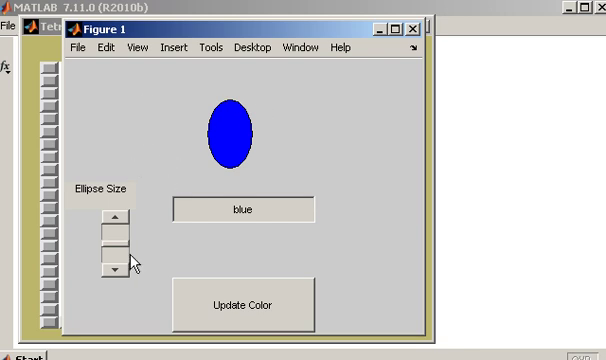
mouse_move(170, 232)
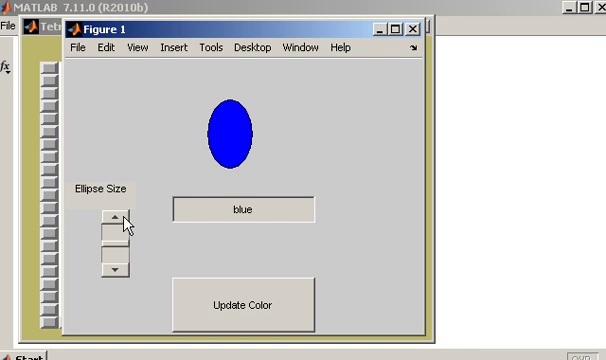
- Resize the demo GUI's ellipse up and down with the slider arrows
left_click(116, 214)
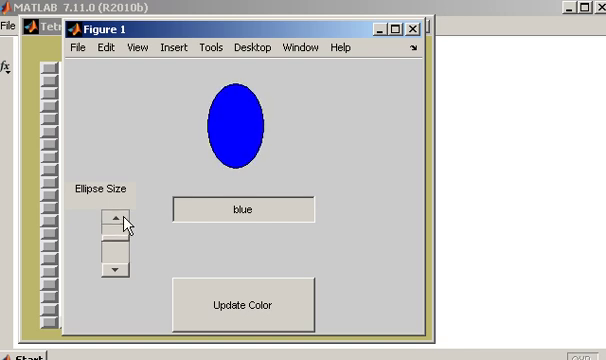
left_click(116, 270)
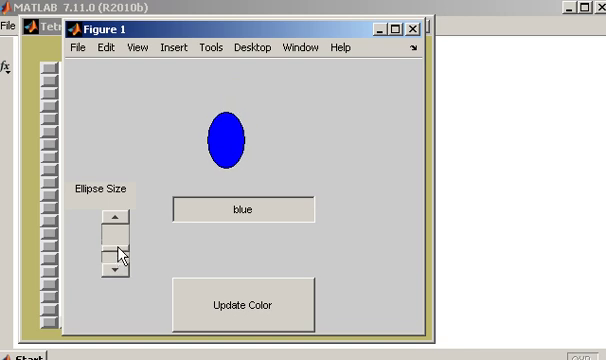
left_click(116, 270)
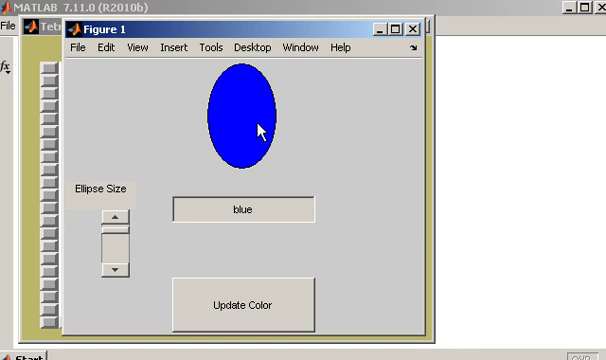
- Replace the edit box's 'blue' with 'red', apply Update Color, then nudge the size slider
double_click(240, 212)
type("red")
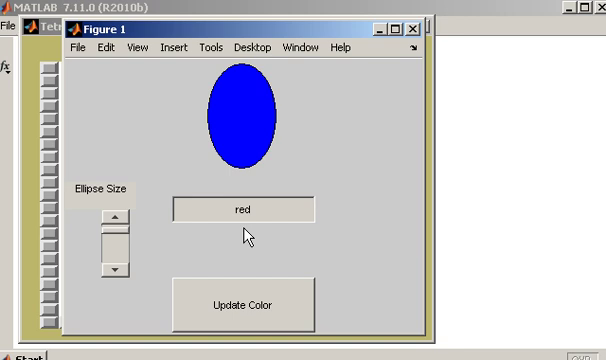
left_click(250, 210)
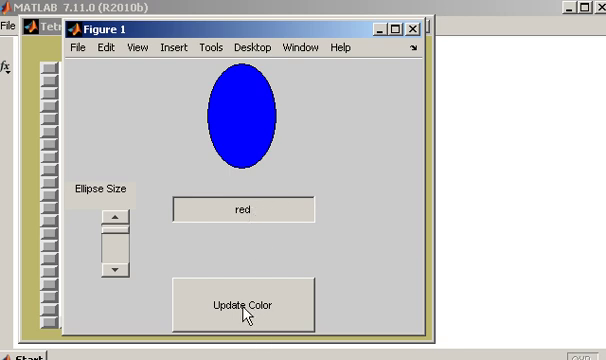
left_click(240, 304)
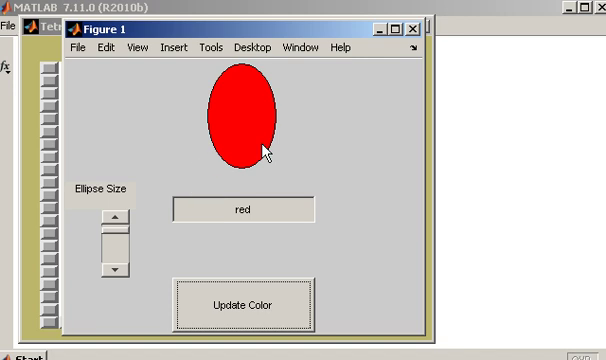
mouse_move(84, 66)
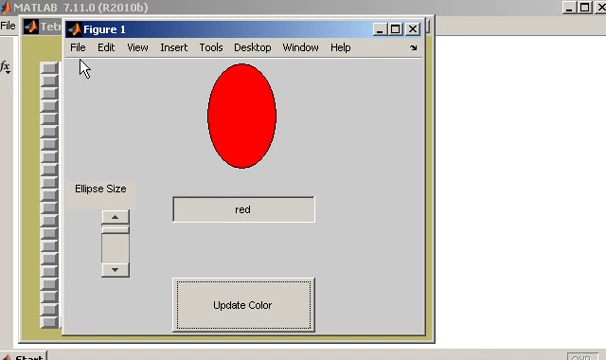
mouse_move(244, 100)
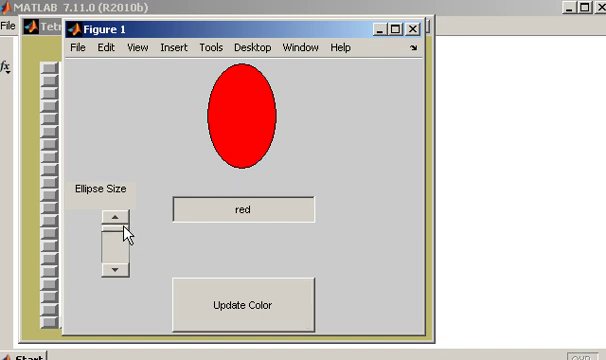
left_click(118, 272)
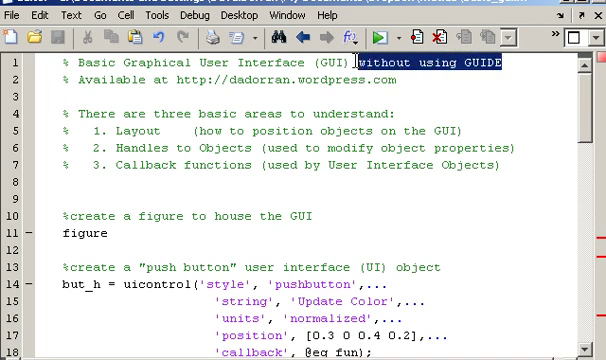
mouse_move(470, 80)
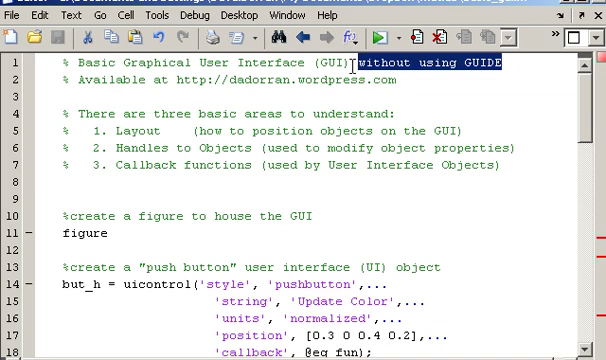
mouse_move(412, 96)
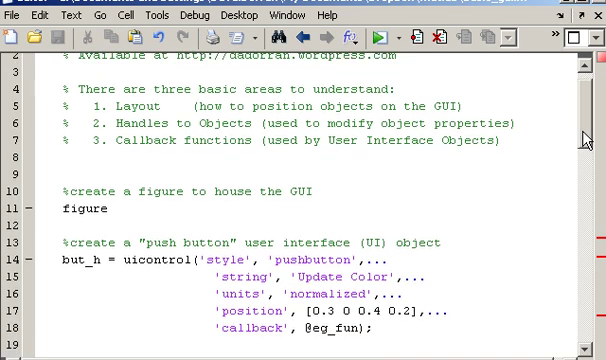
scroll("down", 3)
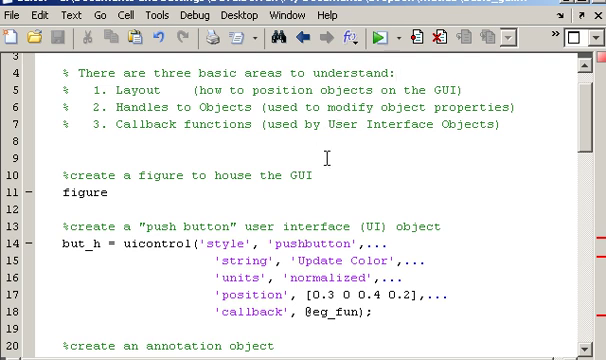
scroll("down", 3)
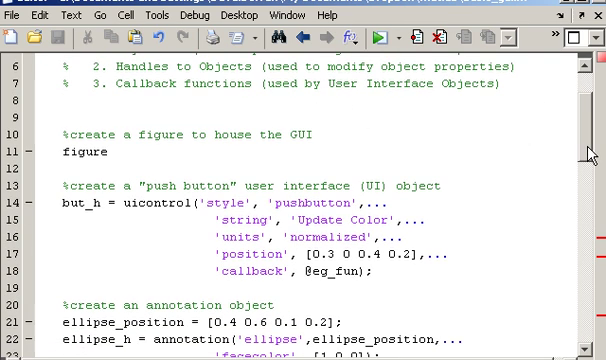
double_click(76, 152)
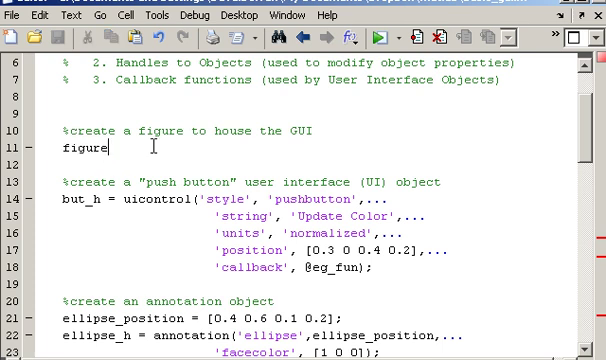
double_click(82, 148)
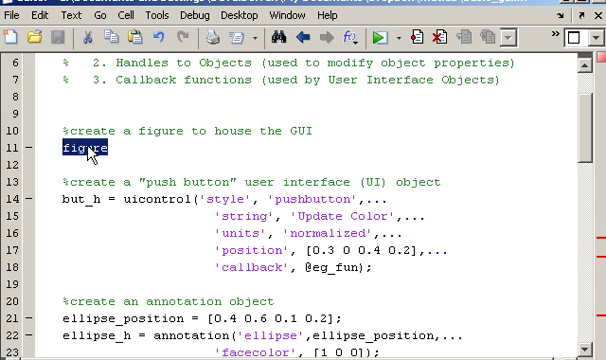
mouse_move(228, 192)
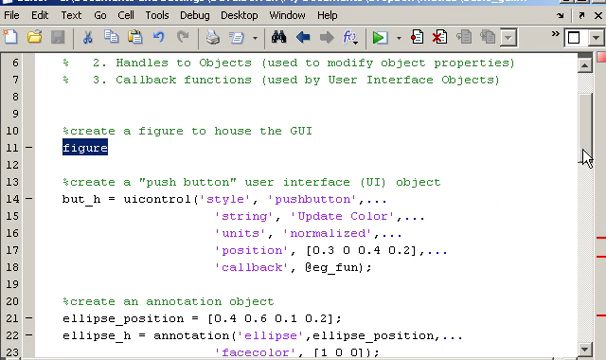
scroll("up", 3)
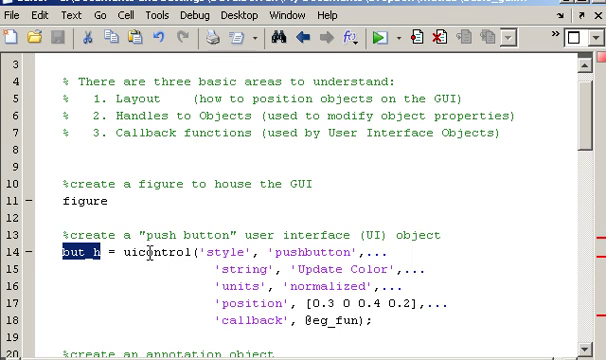
left_click(148, 252)
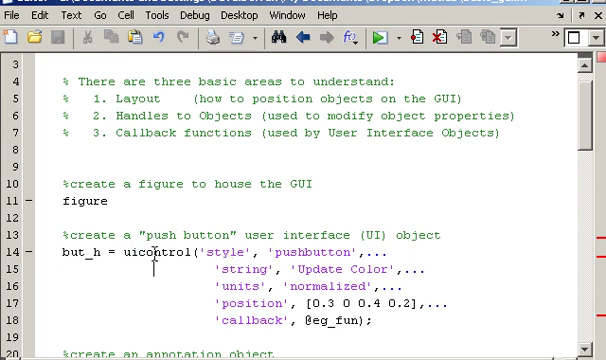
double_click(150, 244)
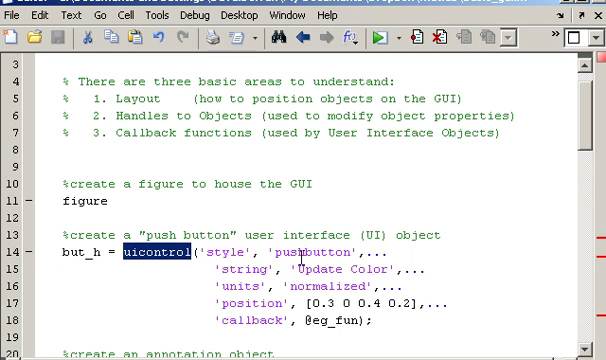
double_click(310, 252)
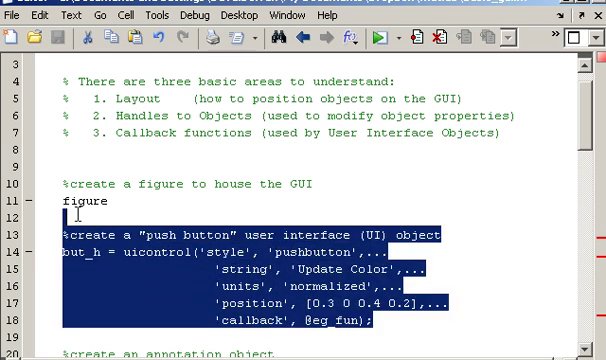
double_click(82, 202)
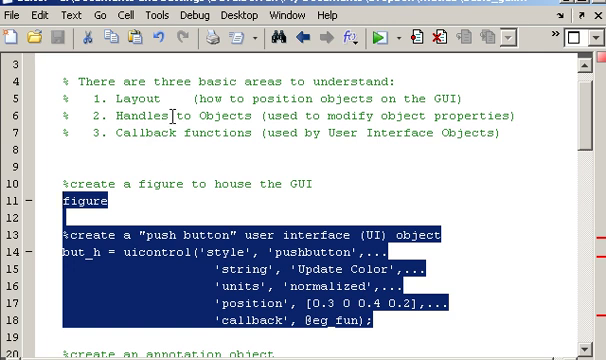
mouse_move(204, 94)
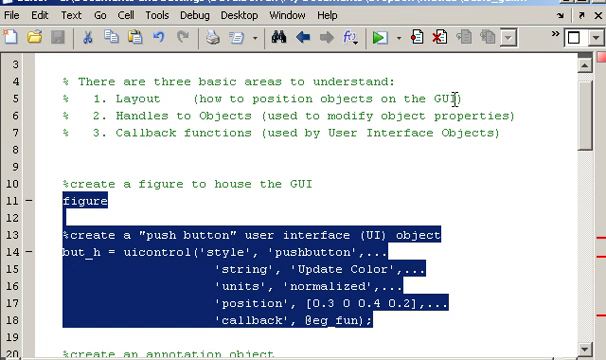
mouse_move(110, 132)
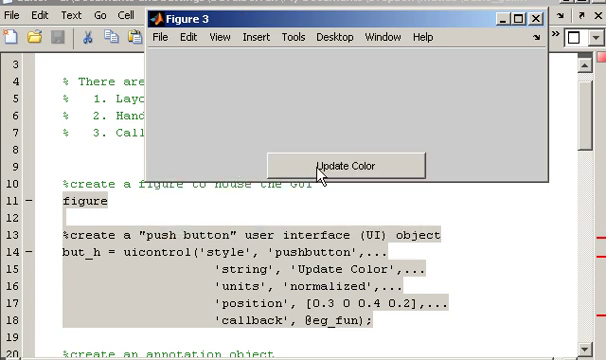
mouse_move(268, 156)
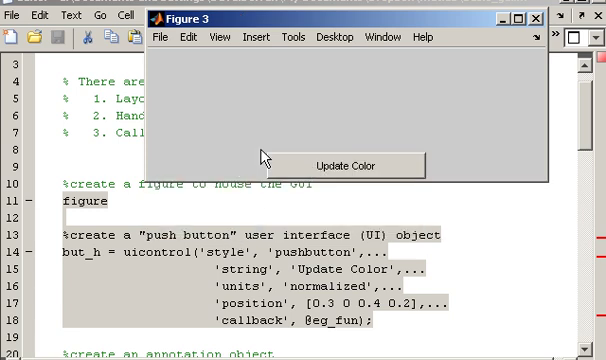
mouse_move(394, 100)
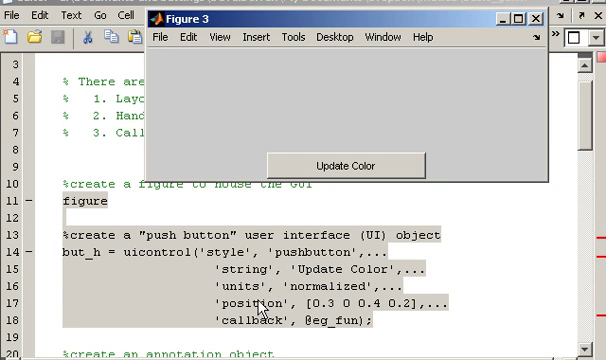
mouse_move(150, 256)
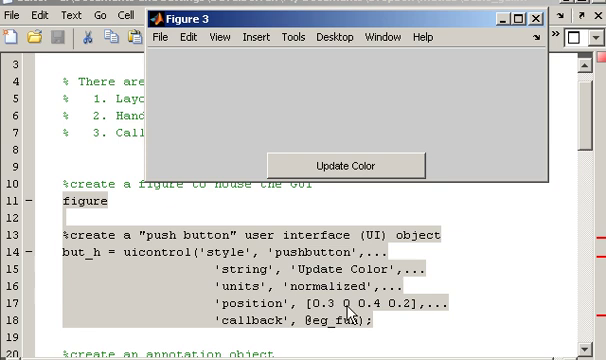
mouse_move(380, 316)
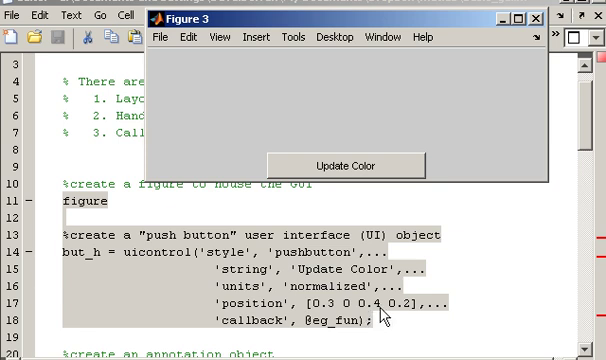
mouse_move(416, 316)
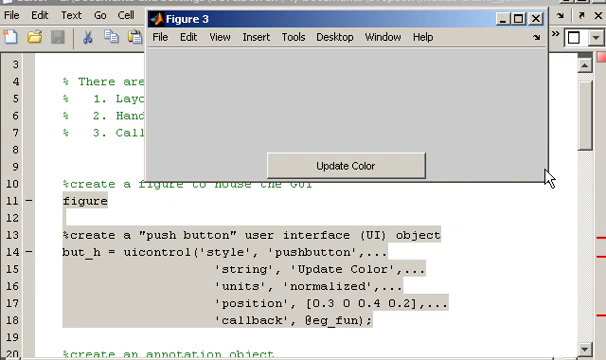
mouse_move(452, 186)
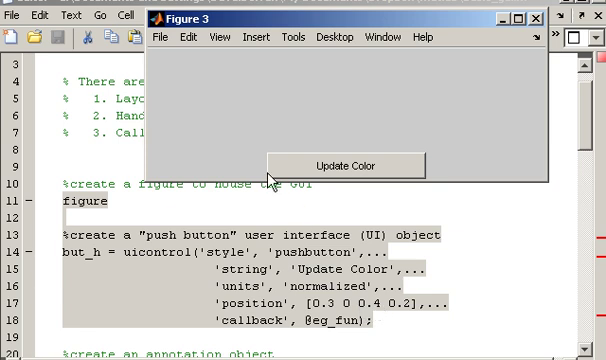
mouse_move(412, 180)
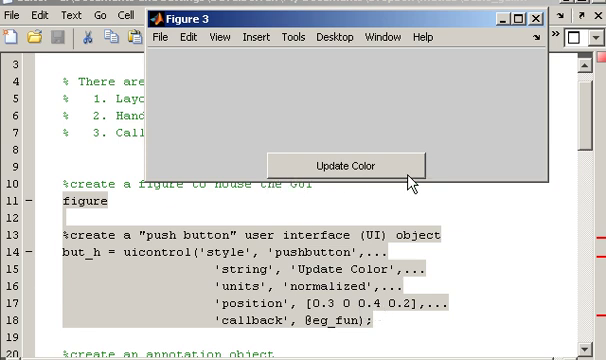
mouse_move(528, 184)
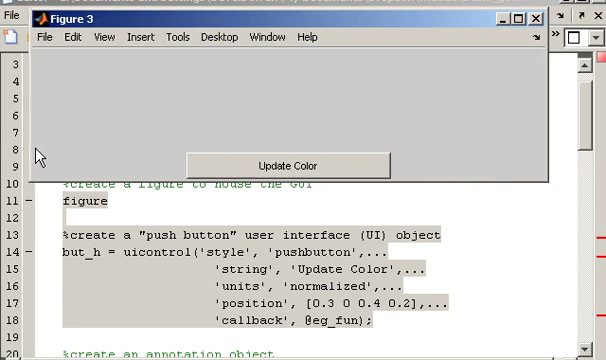
mouse_move(380, 158)
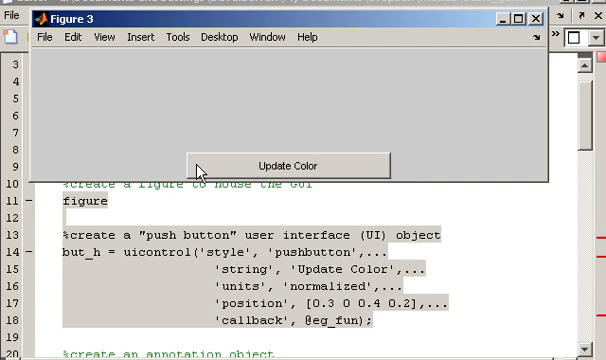
mouse_move(196, 170)
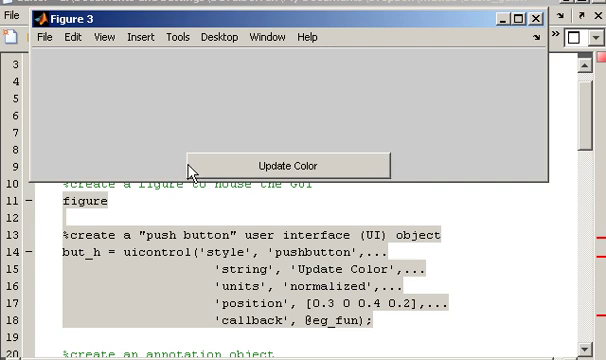
mouse_move(382, 310)
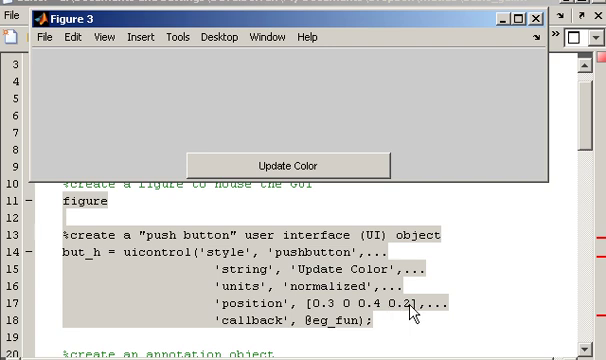
mouse_move(384, 184)
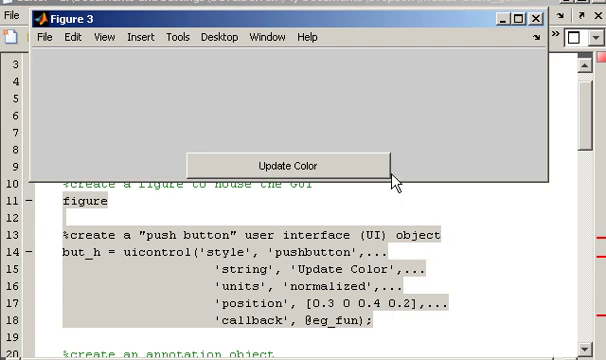
mouse_move(392, 170)
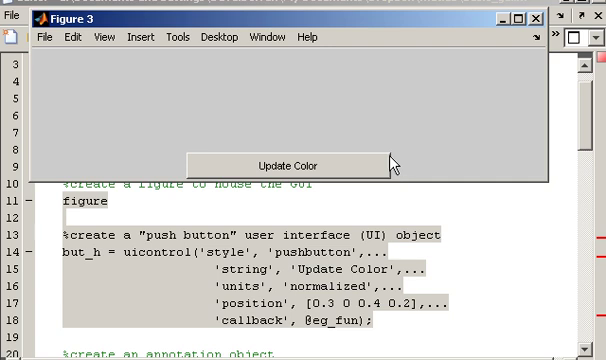
mouse_move(410, 184)
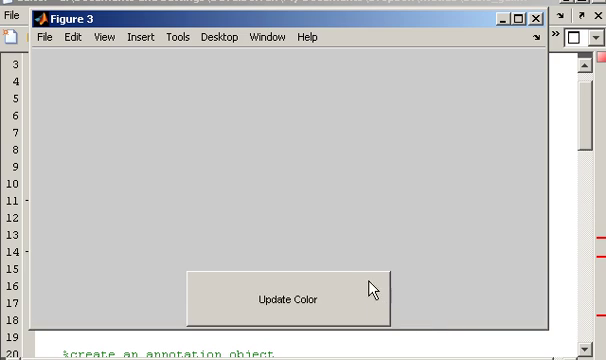
mouse_move(436, 330)
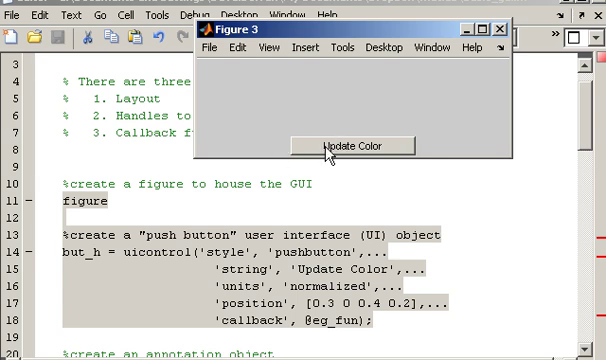
mouse_move(310, 156)
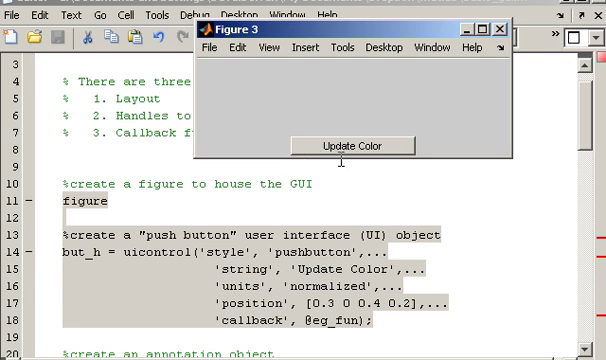
mouse_move(268, 156)
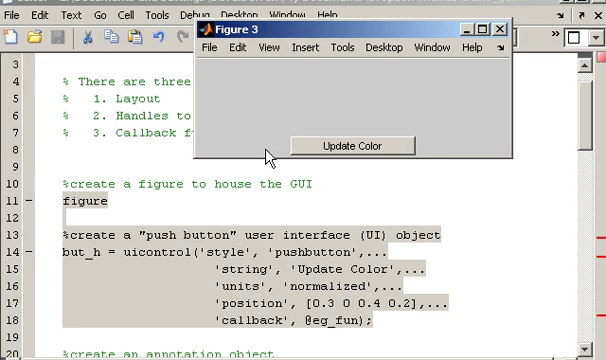
mouse_move(210, 156)
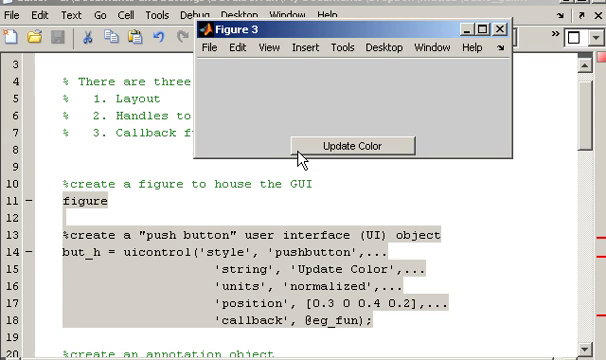
mouse_move(318, 168)
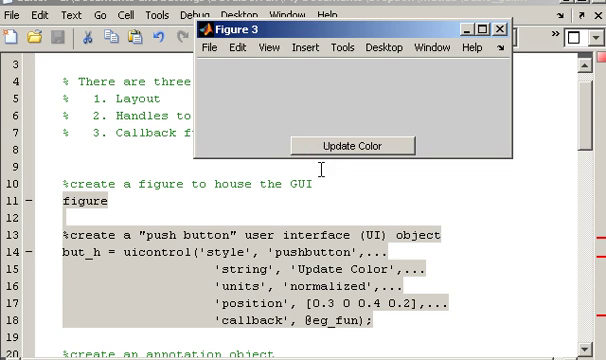
mouse_move(210, 160)
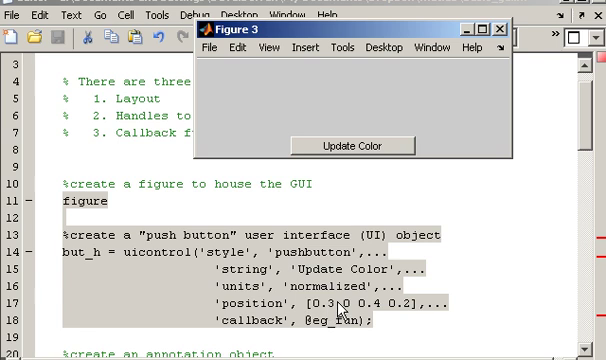
mouse_move(200, 160)
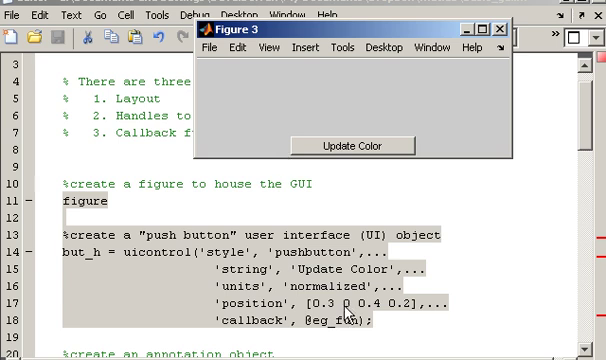
mouse_move(204, 168)
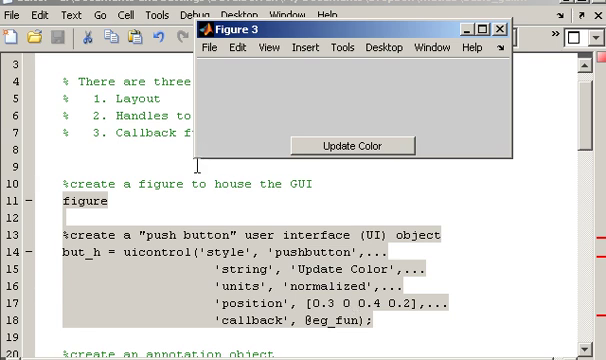
mouse_move(292, 156)
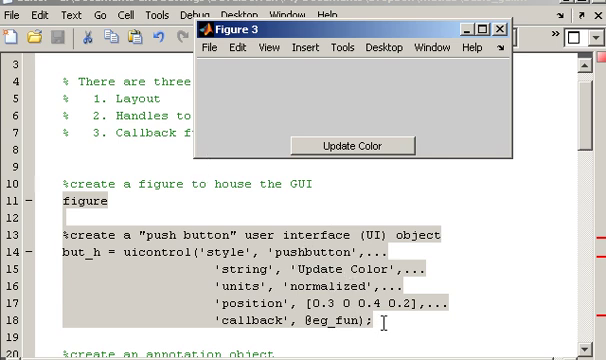
- Add a second Update Color button at position [0.1 0.5 0.4 0.2], then close Figure 3
left_click(504, 30)
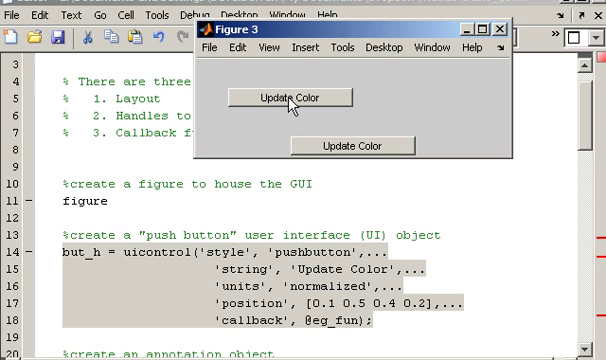
mouse_move(288, 112)
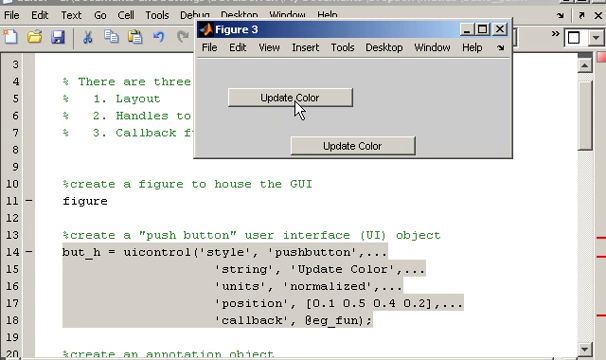
mouse_move(380, 200)
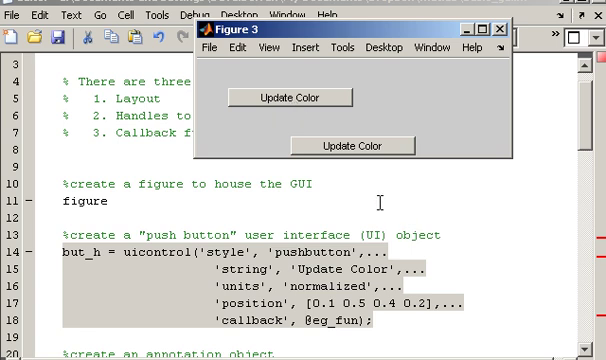
mouse_move(290, 310)
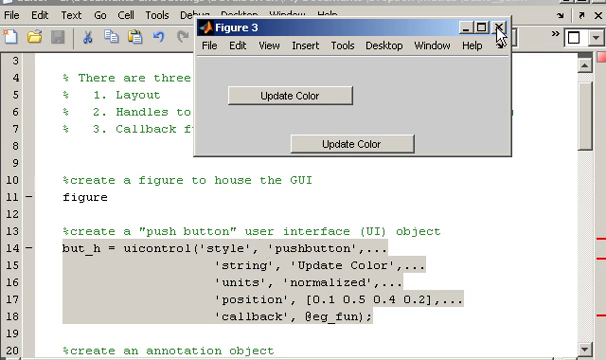
left_click(500, 30)
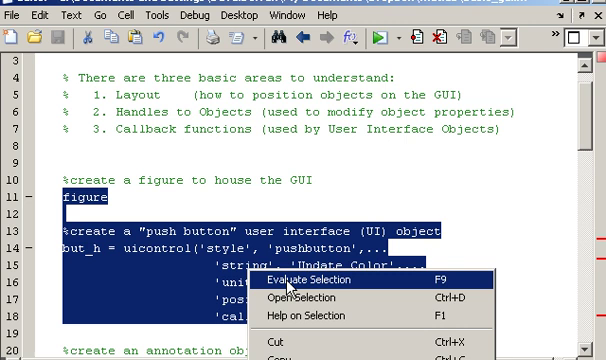
- Rerun the figure and uicontrol lines for a fresh Figure 3 with one button at [0.3 0 0.4 0.2]
left_click(312, 282)
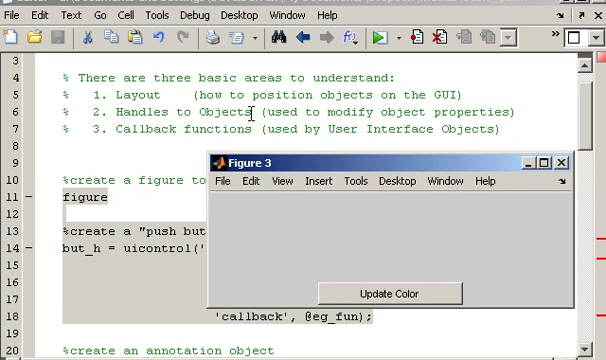
left_click_drag(380, 156, 400, 56)
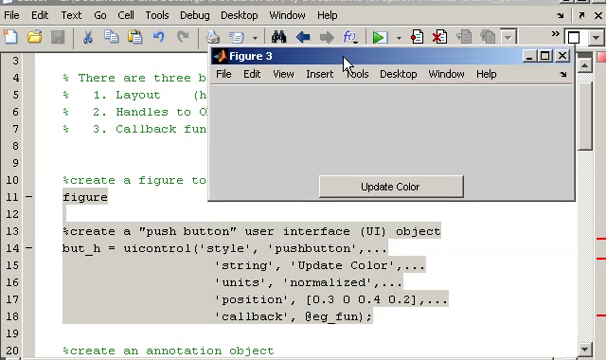
mouse_move(258, 156)
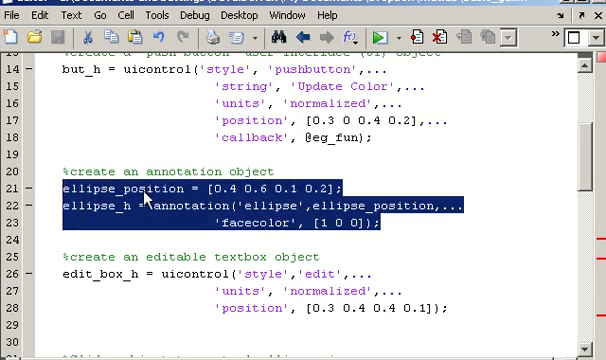
mouse_move(156, 204)
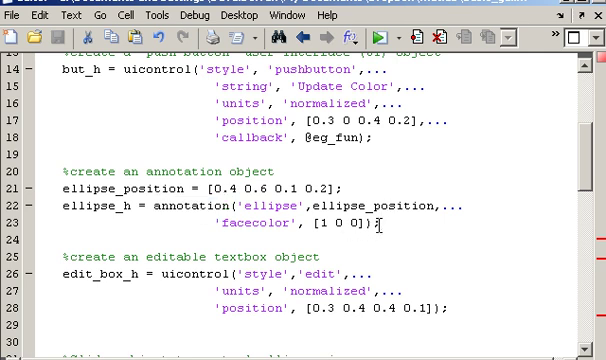
- Evaluate the ellipse_position and annotation lines to draw the red ellipse in Figure 3
left_click_drag(76, 188, 392, 224)
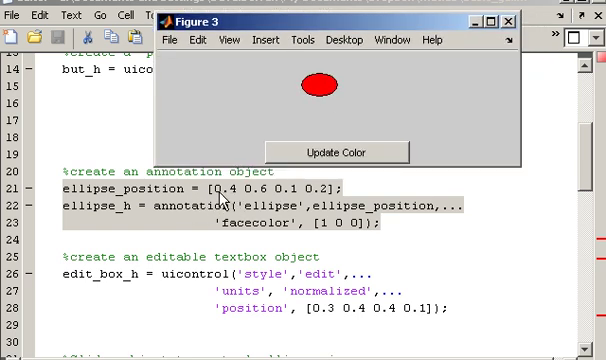
mouse_move(256, 196)
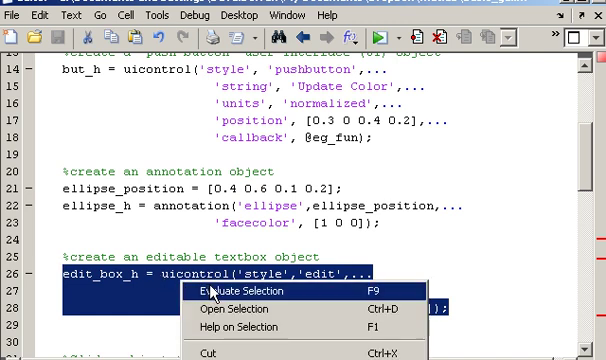
- Evaluate the editable text box lines, then move down to the slider code
left_click(256, 290)
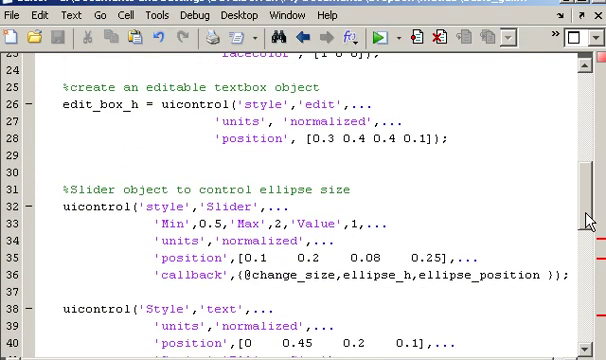
scroll("down", 3)
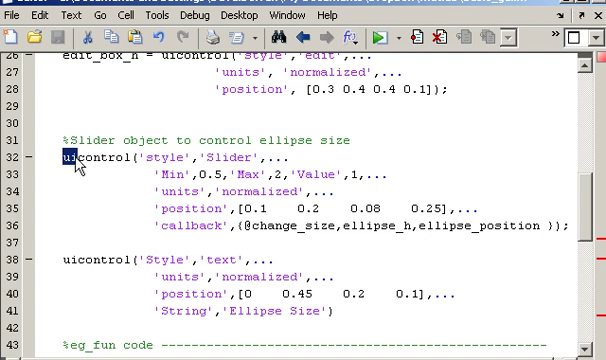
- Select the slider uicontrol's function name and style property in the editor
double_click(164, 156)
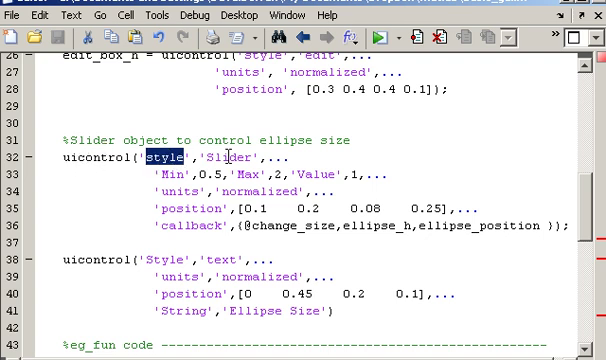
double_click(230, 158)
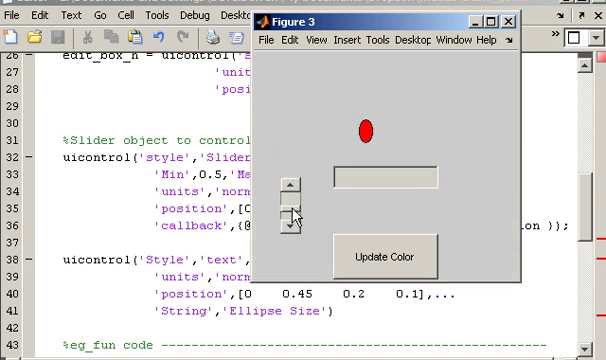
- Grow and shrink the red ellipse with the new slider, then move down to the label code
left_click(296, 188)
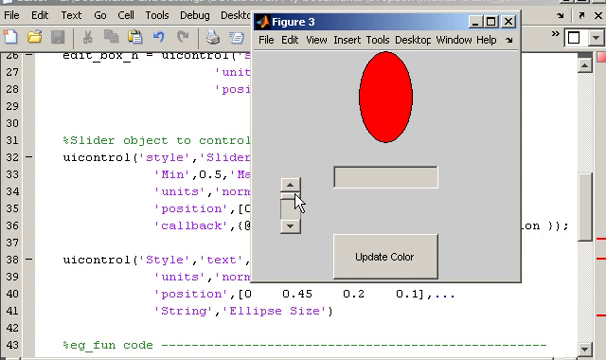
left_click(294, 232)
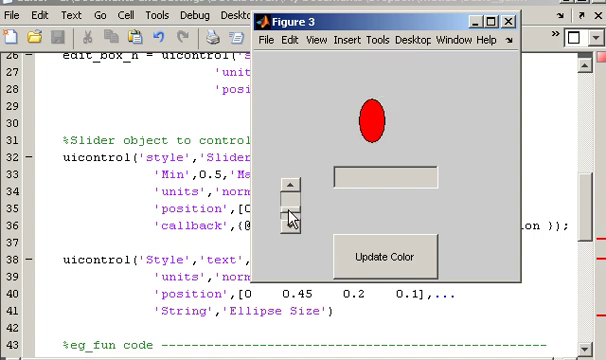
left_click(510, 20)
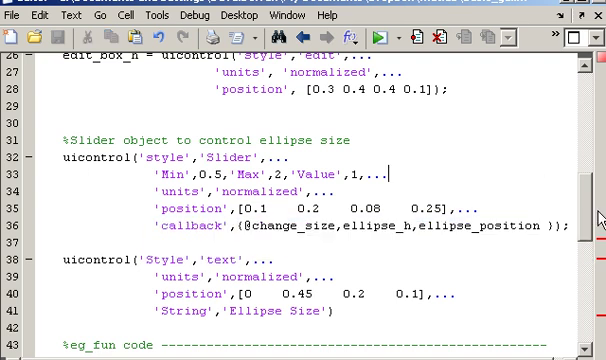
scroll("down", 3)
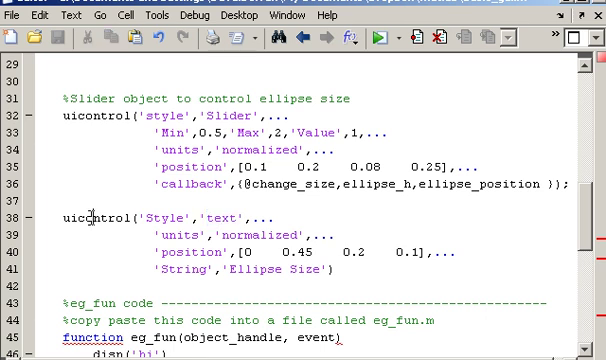
double_click(96, 216)
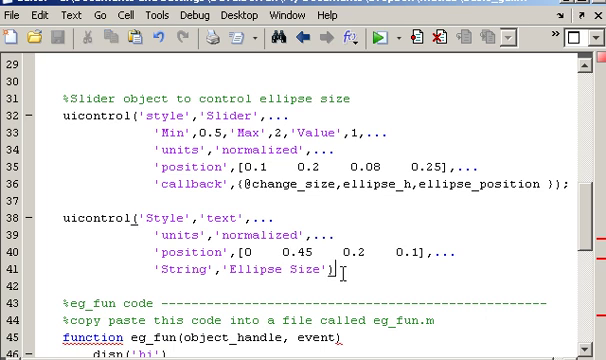
- Evaluate the text uicontrol lines to add the 'Ellipse Size' label, then enlarge the figure
right_click(180, 218)
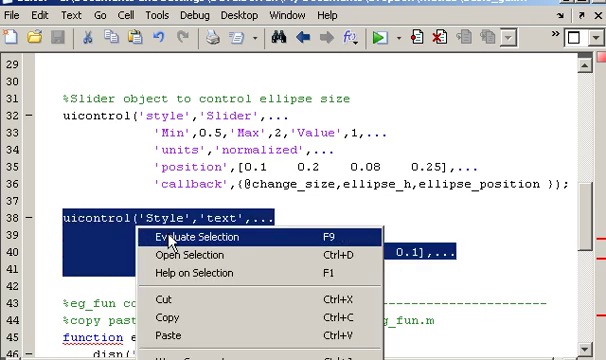
left_click(188, 236)
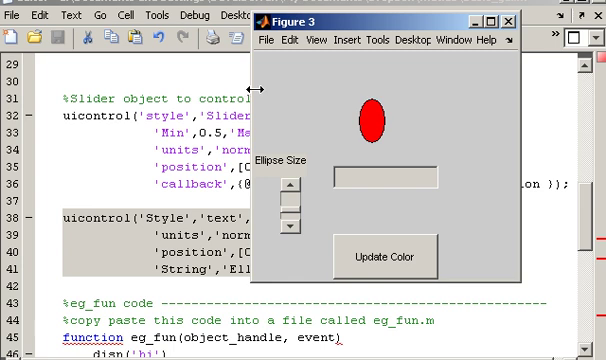
left_click_drag(390, 20, 300, 28)
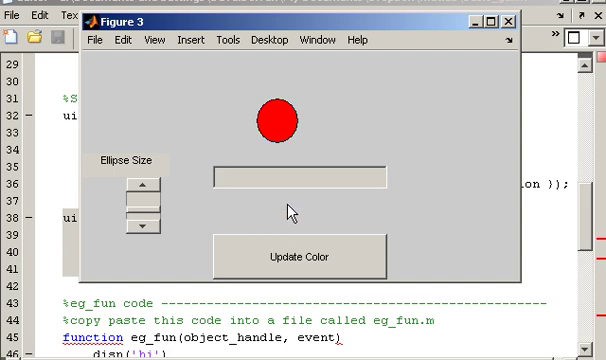
mouse_move(232, 136)
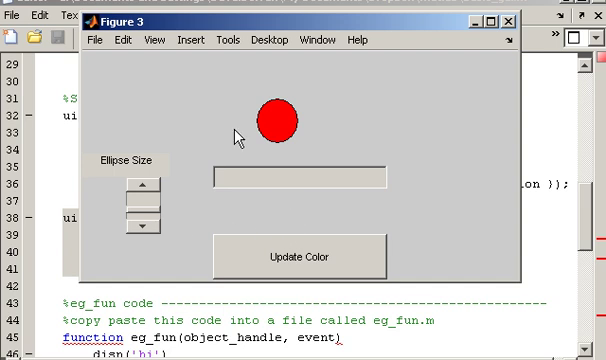